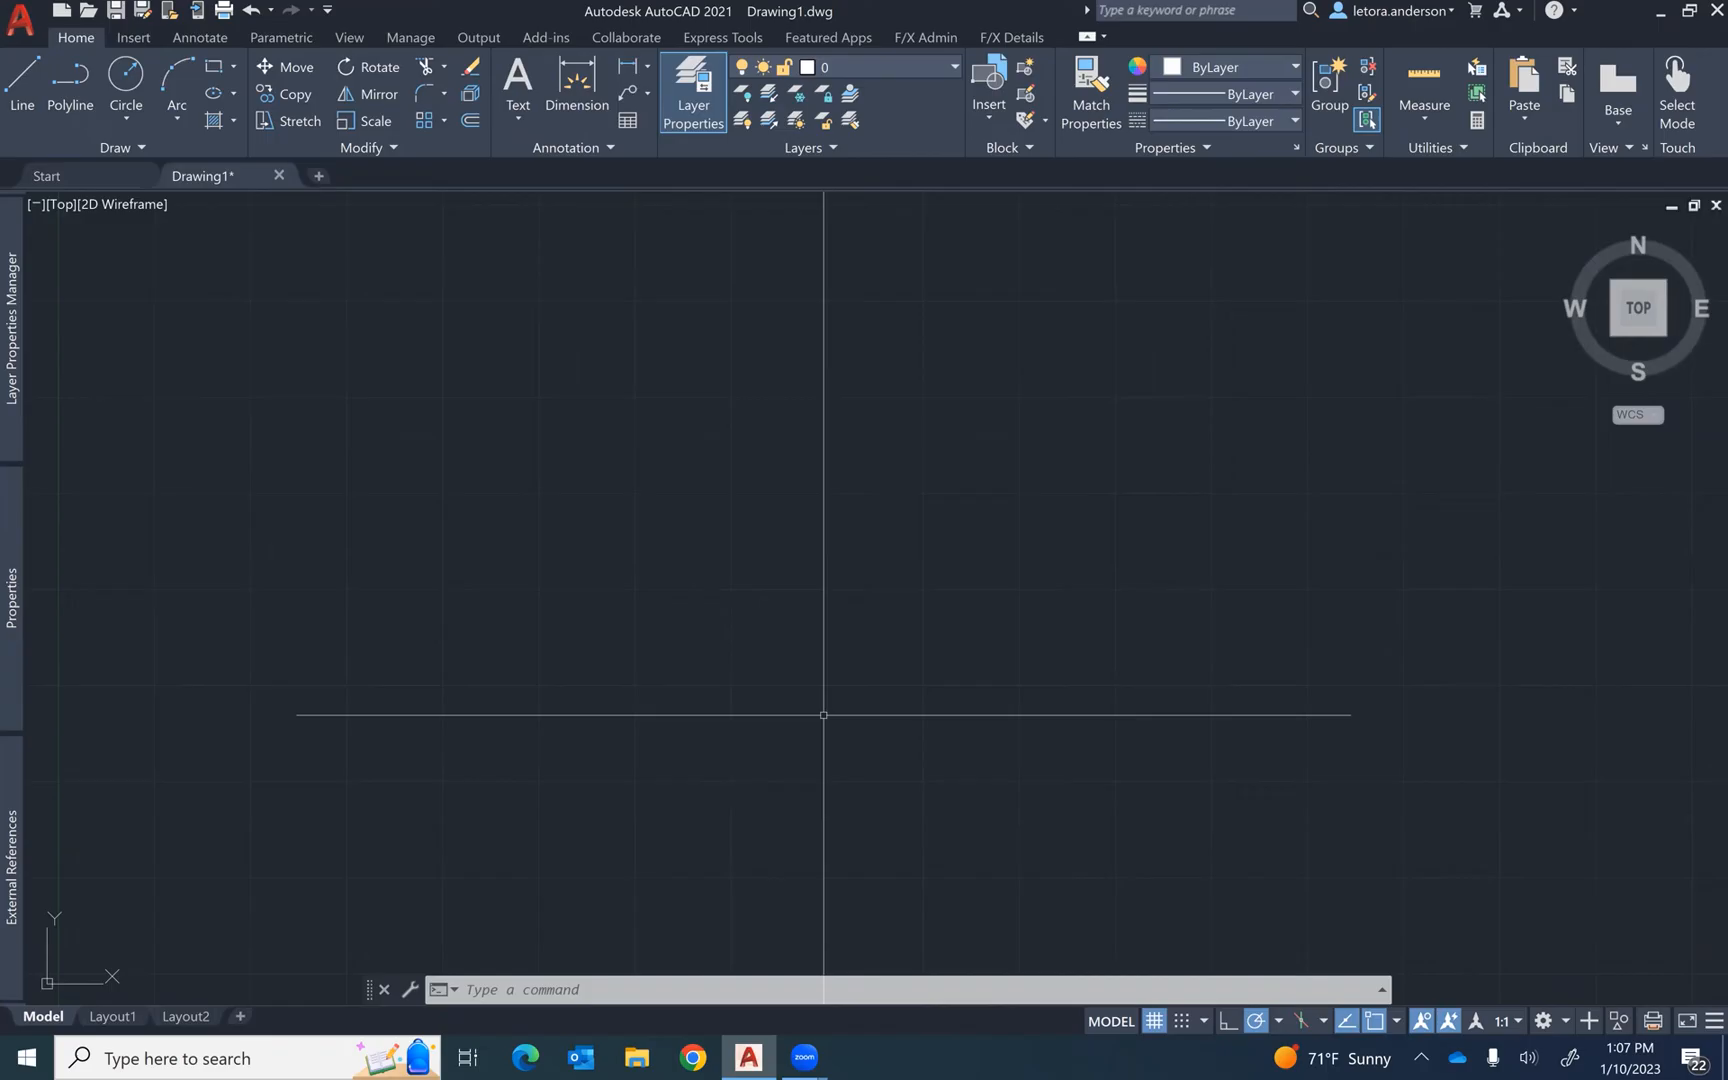
mouse_move(588, 445)
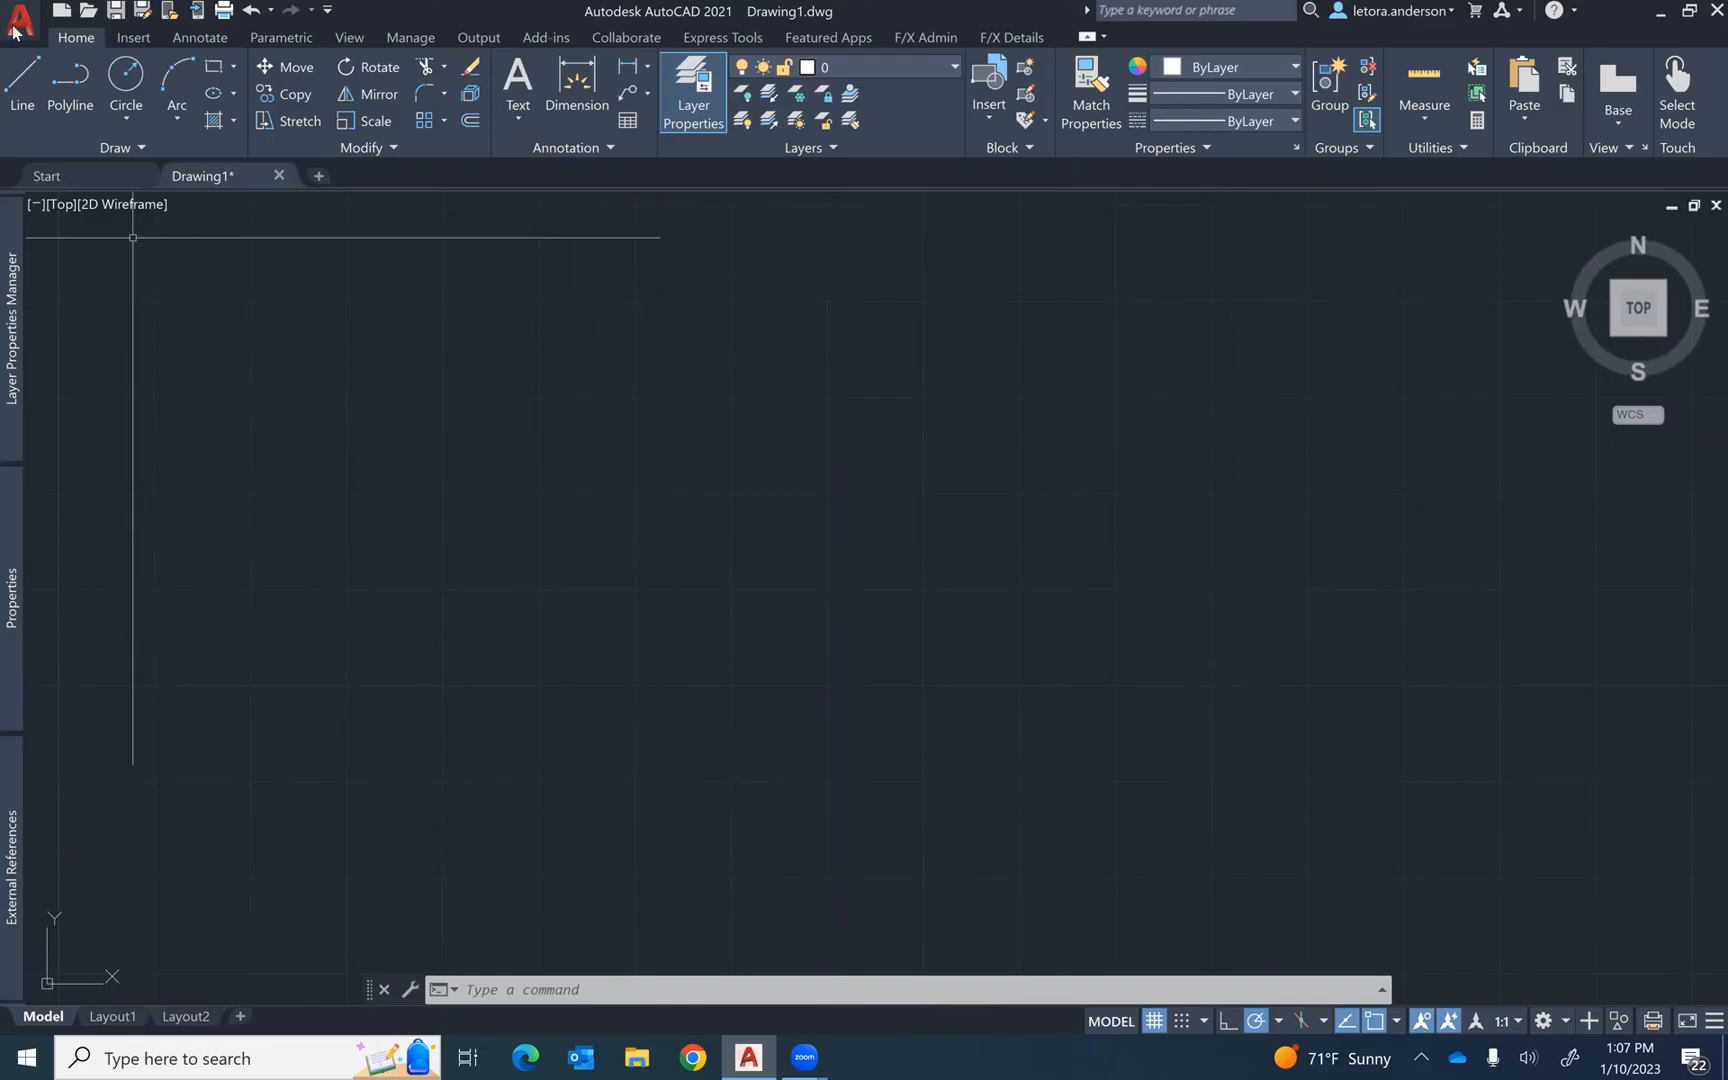
Step: Open Plot Style Table Settings from the Plot and Publish options
click(19, 22)
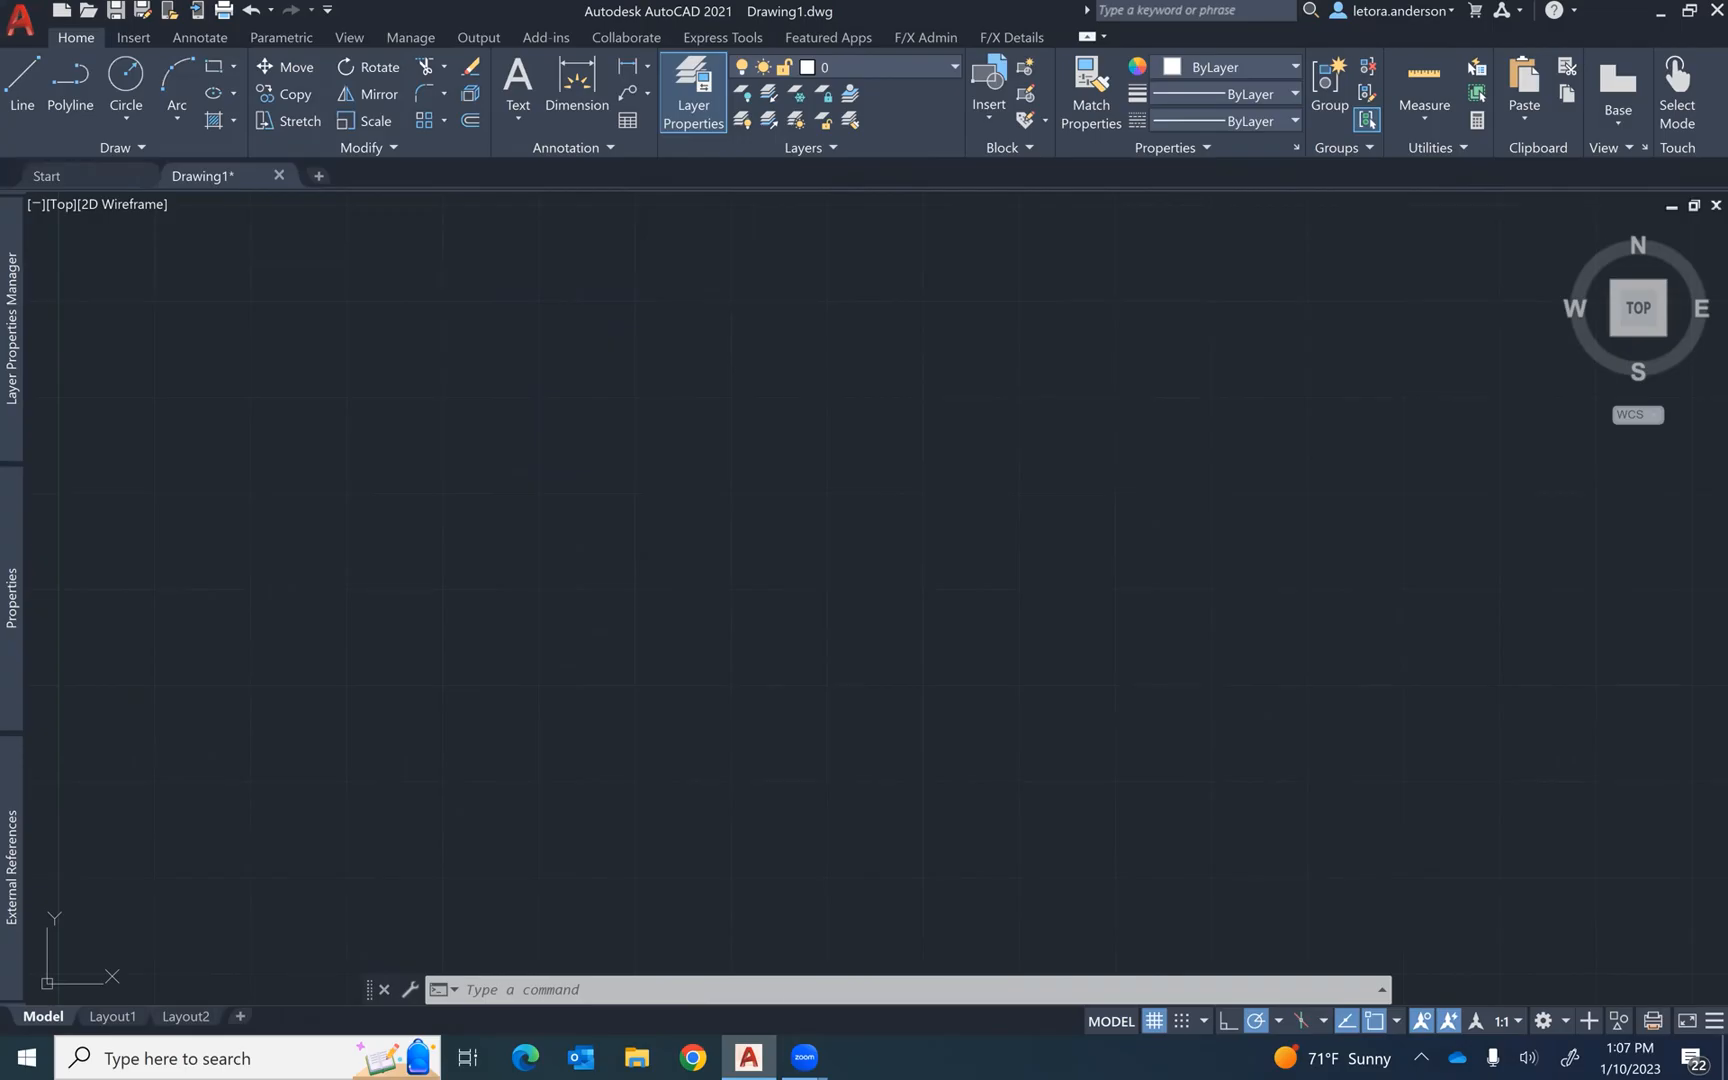
mouse_move(797, 631)
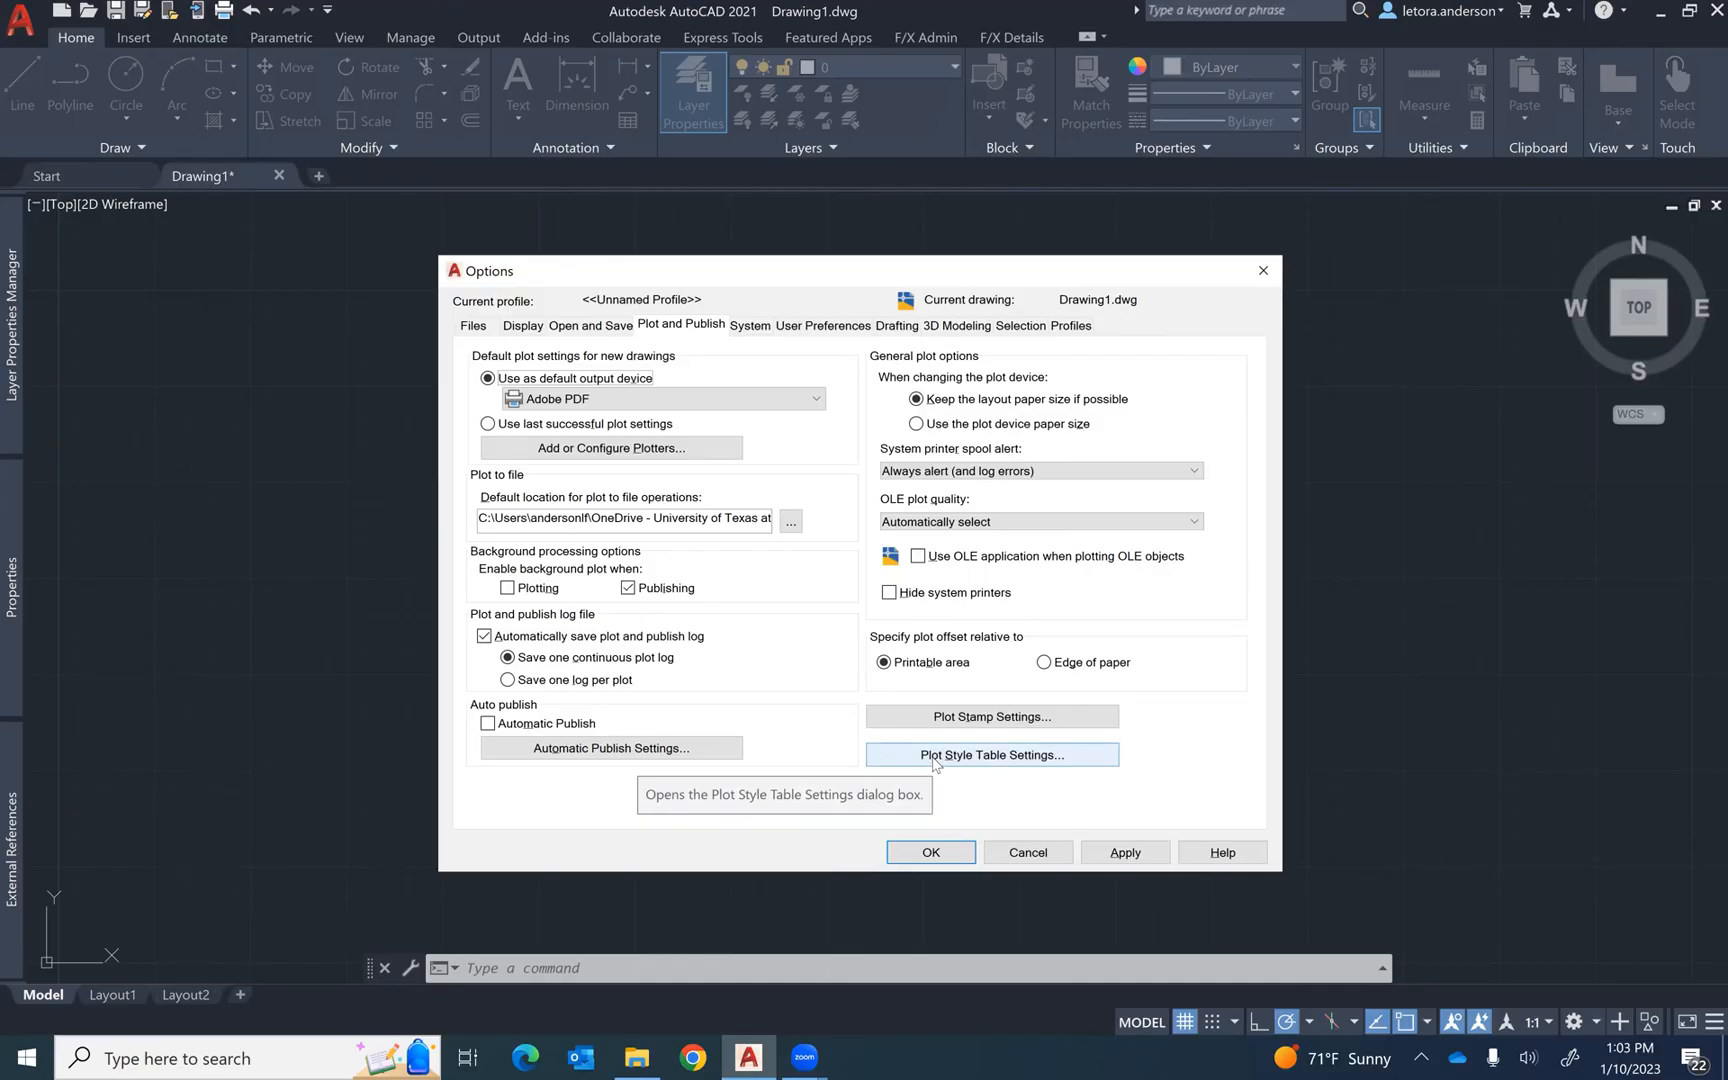
click(991, 755)
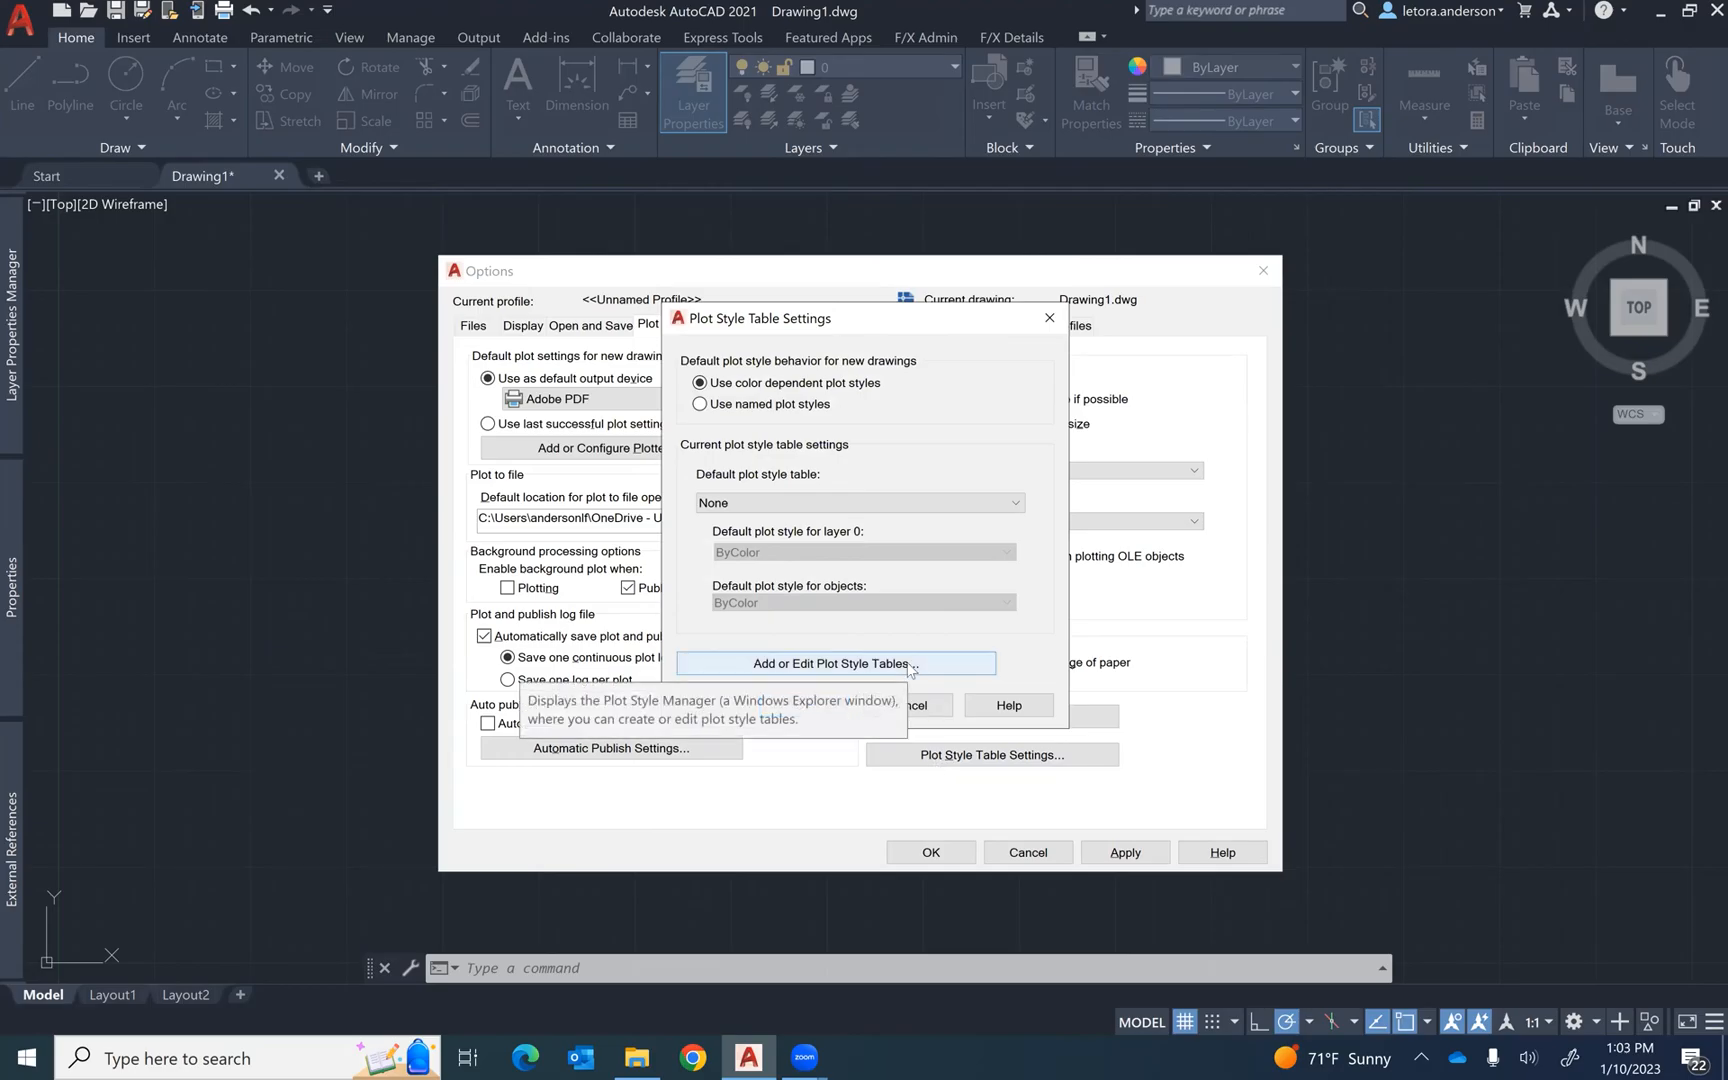
Step: Open the Plot Styles folder listing the existing plot style tables
click(838, 663)
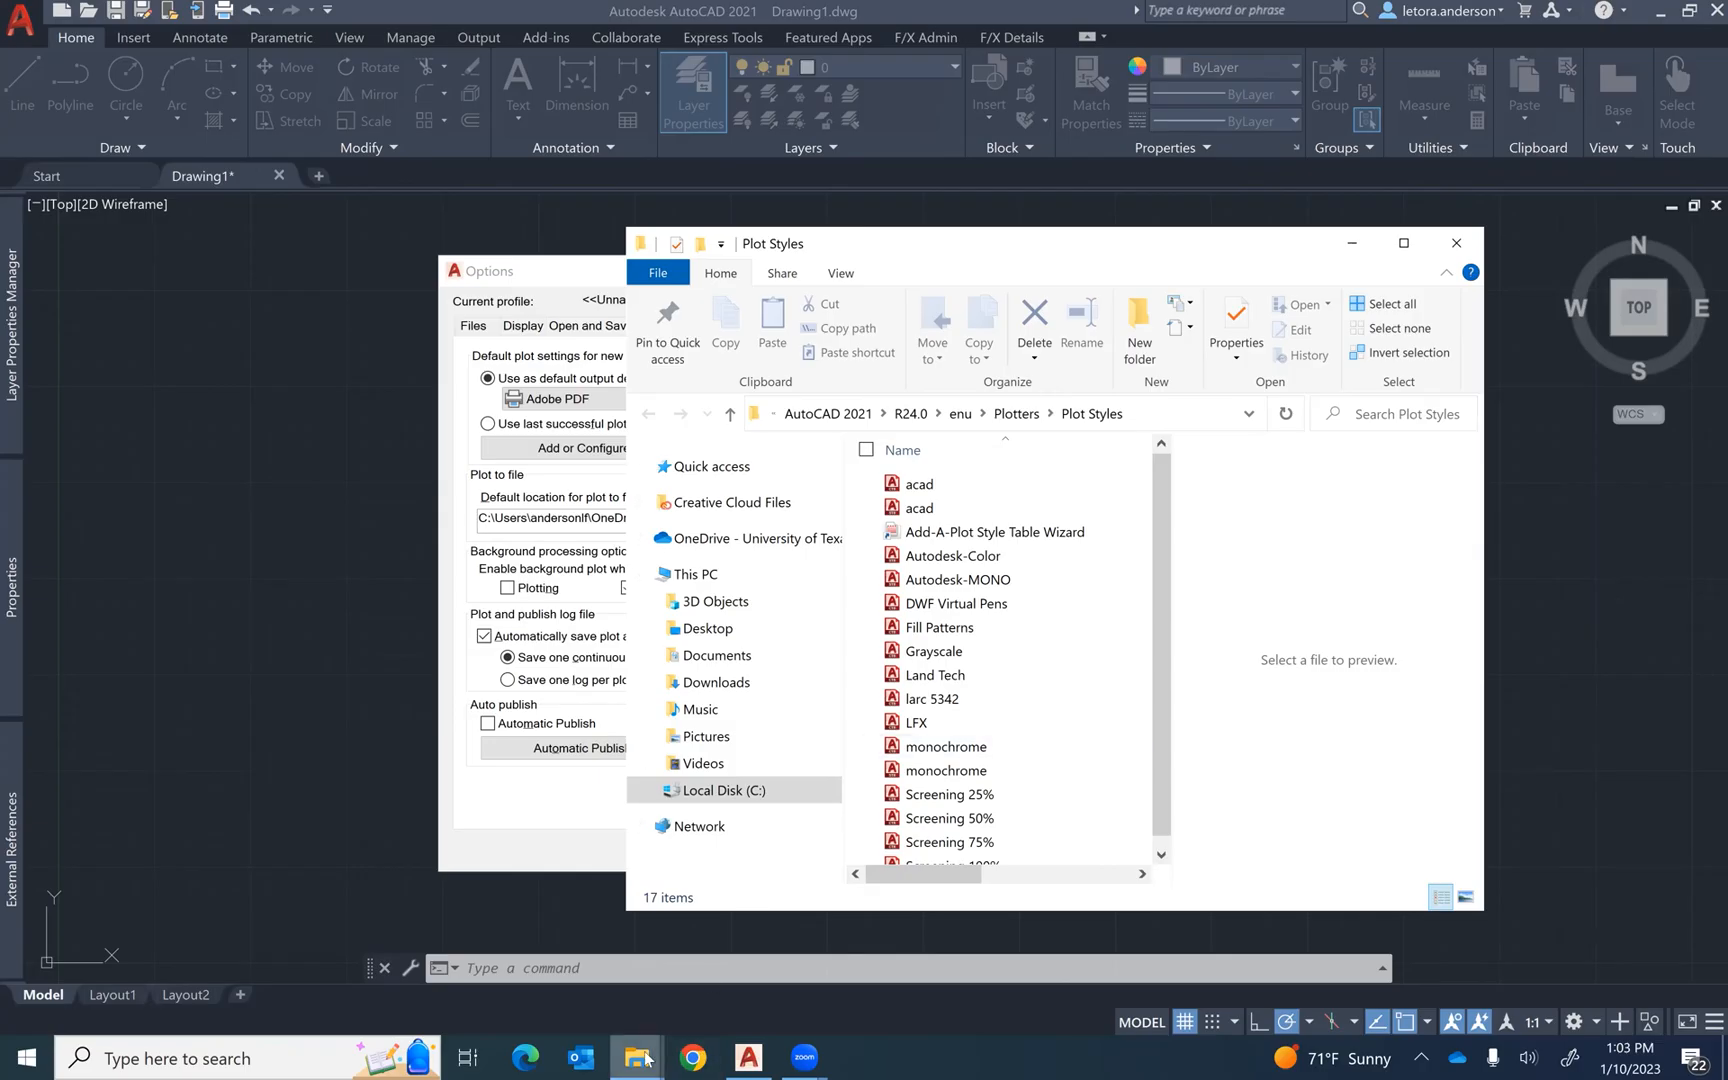
mouse_move(635, 1057)
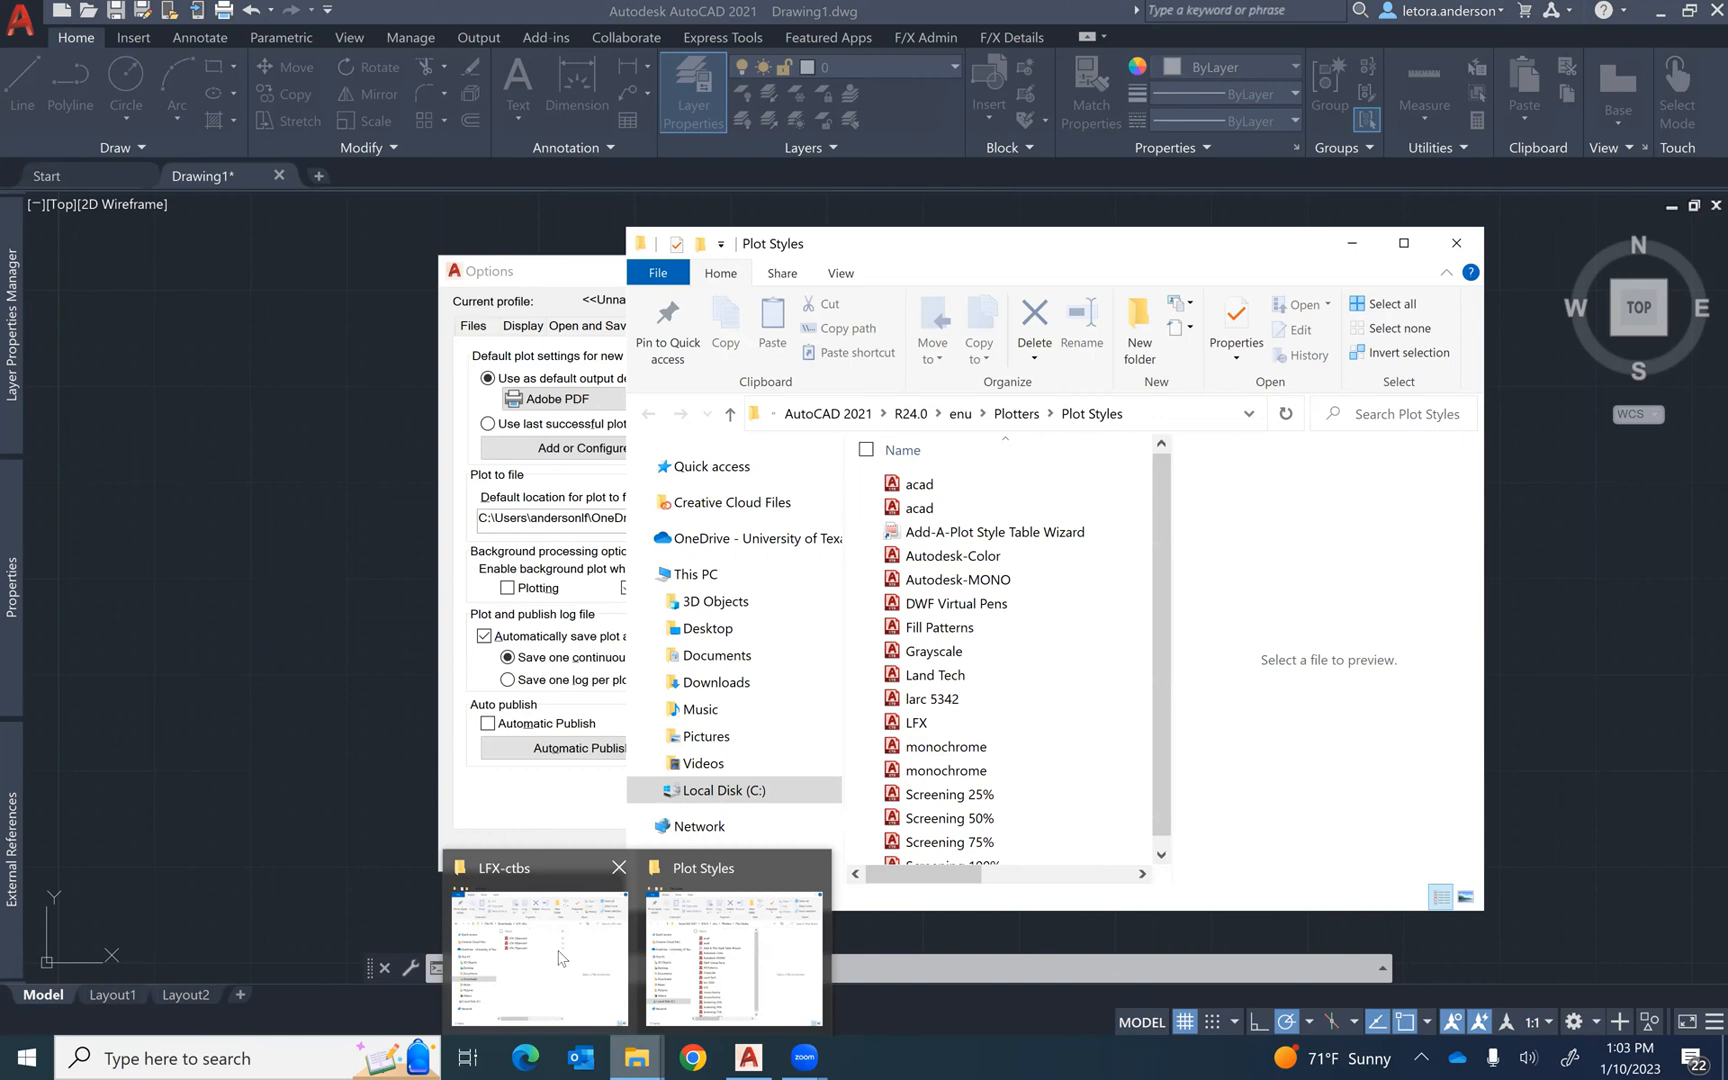
Step: Bring up the downloaded LFX-ctbs folder from the taskbar
click(537, 950)
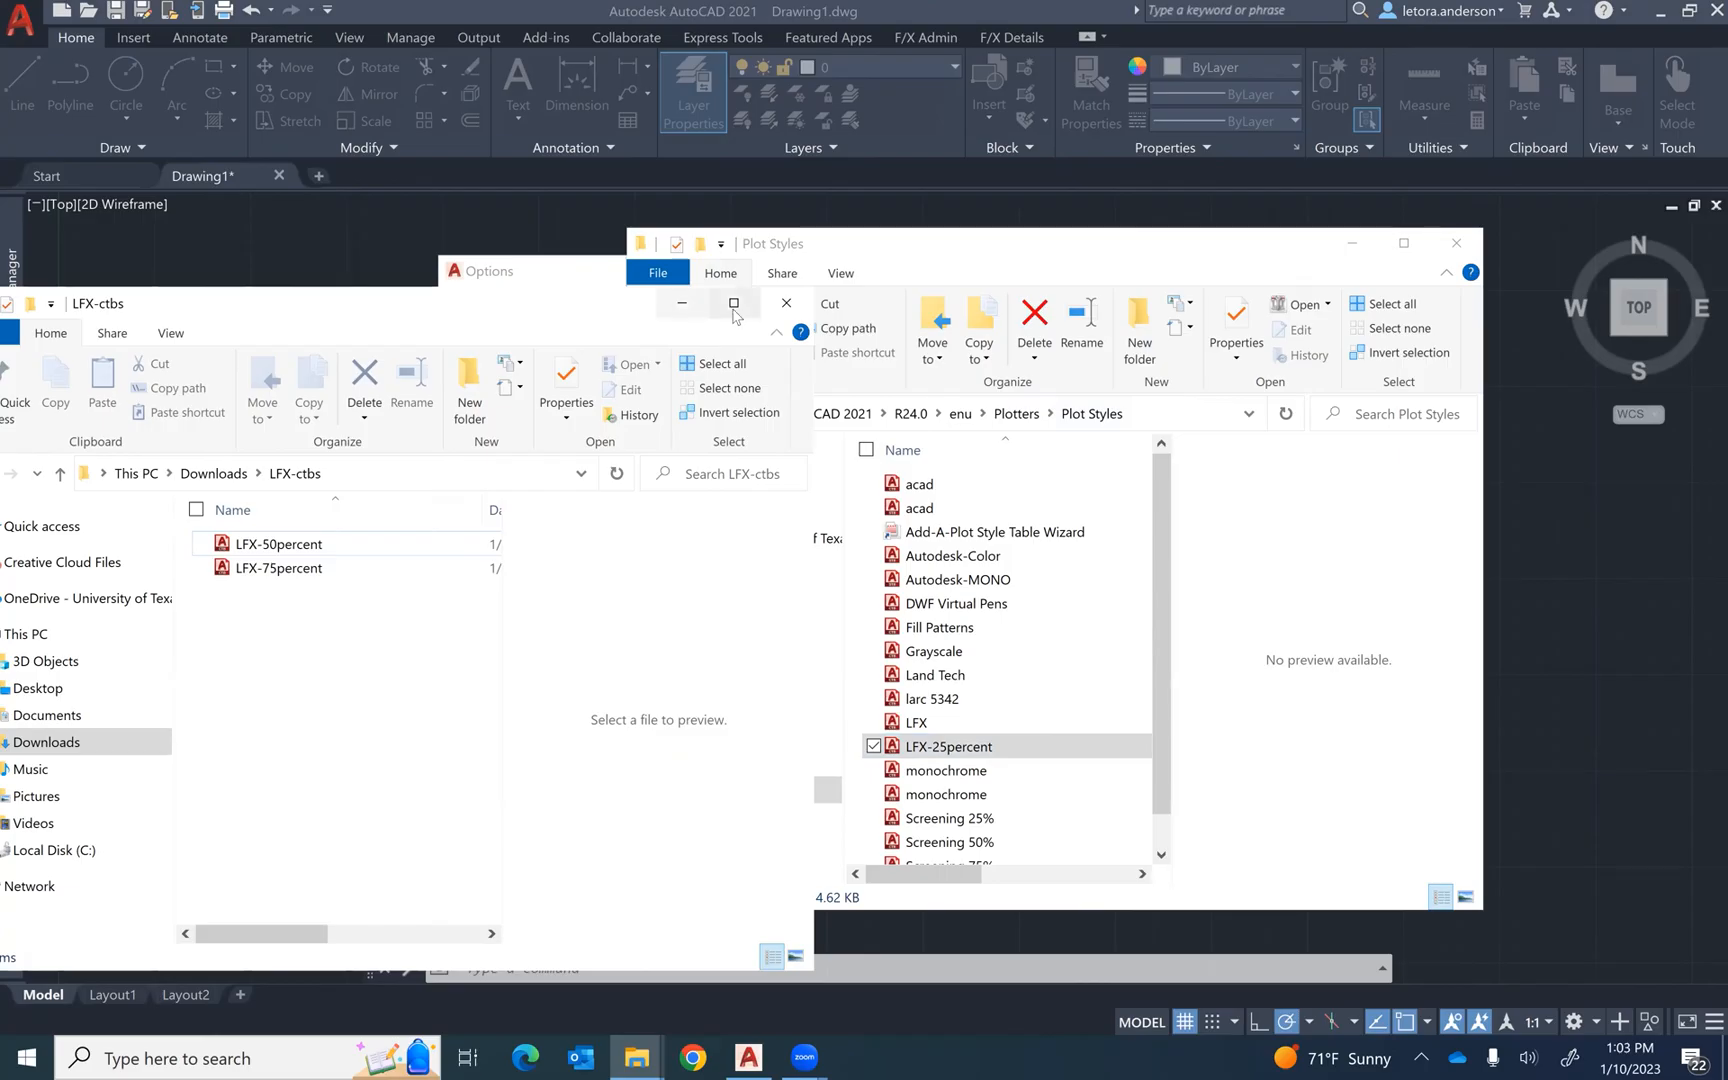
mouse_move(541, 364)
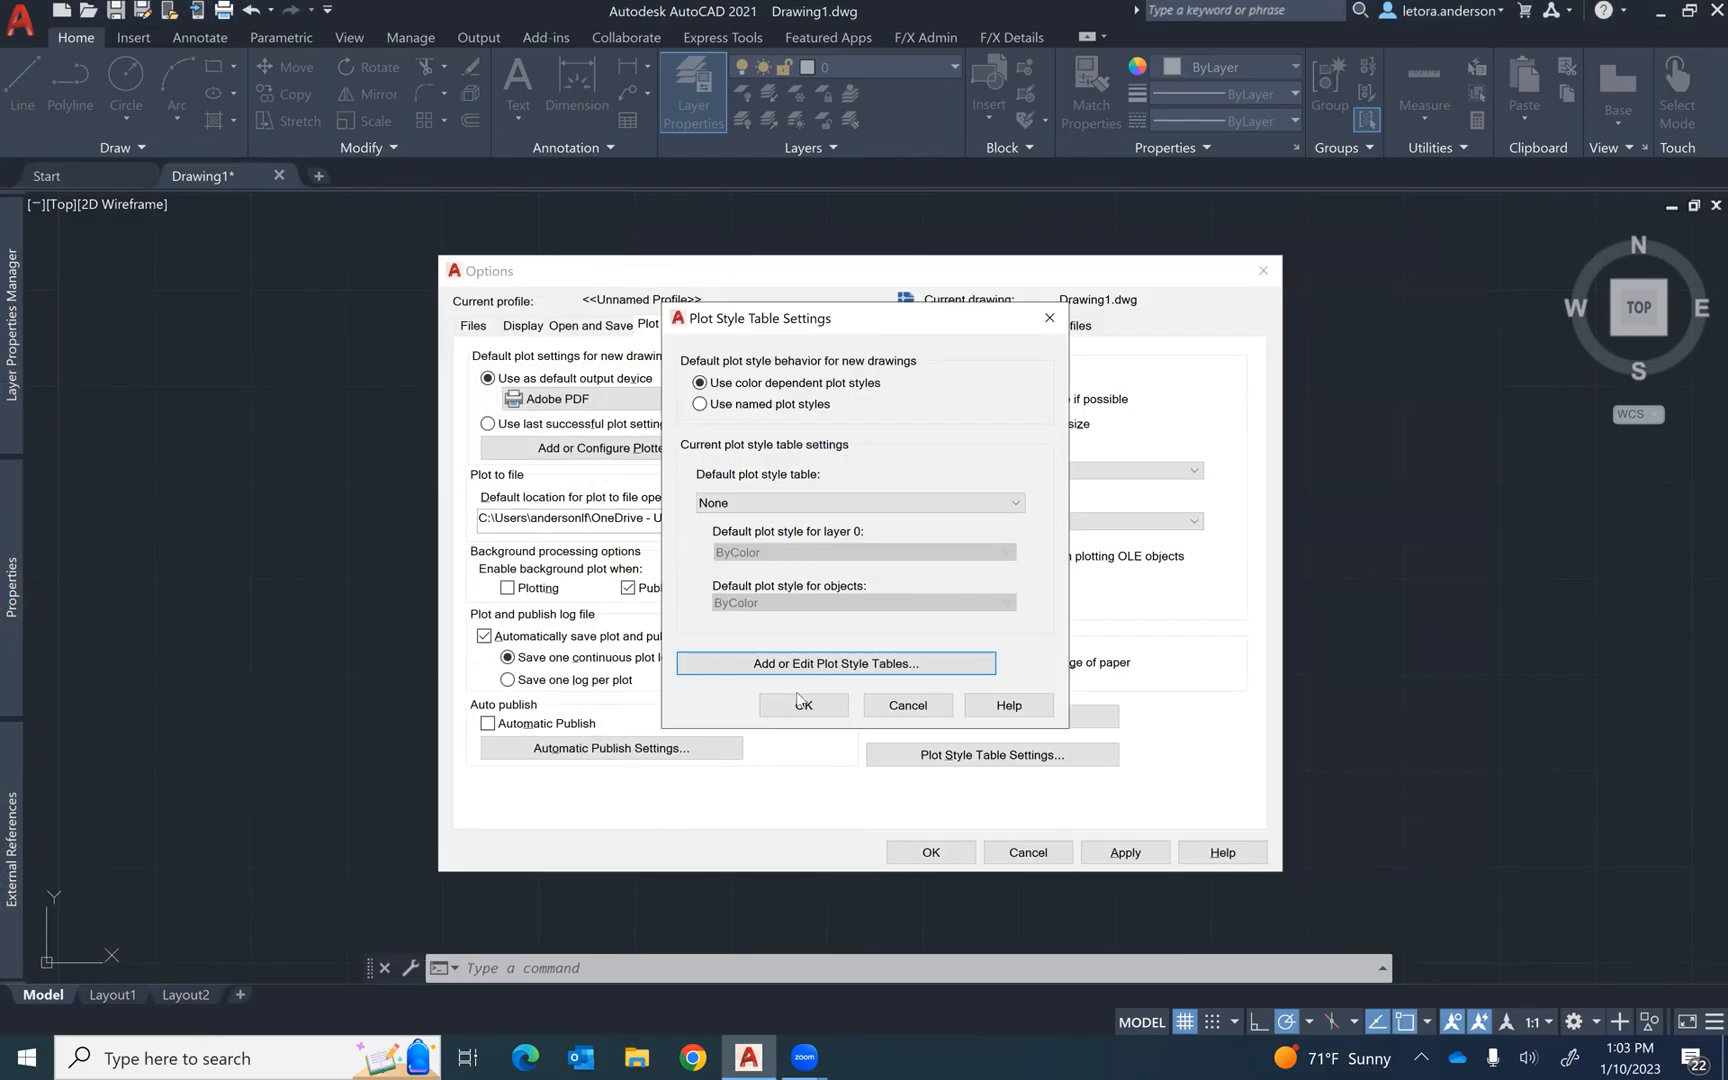
Step: Confirm Plot Style Table Settings and Options with OK
click(802, 704)
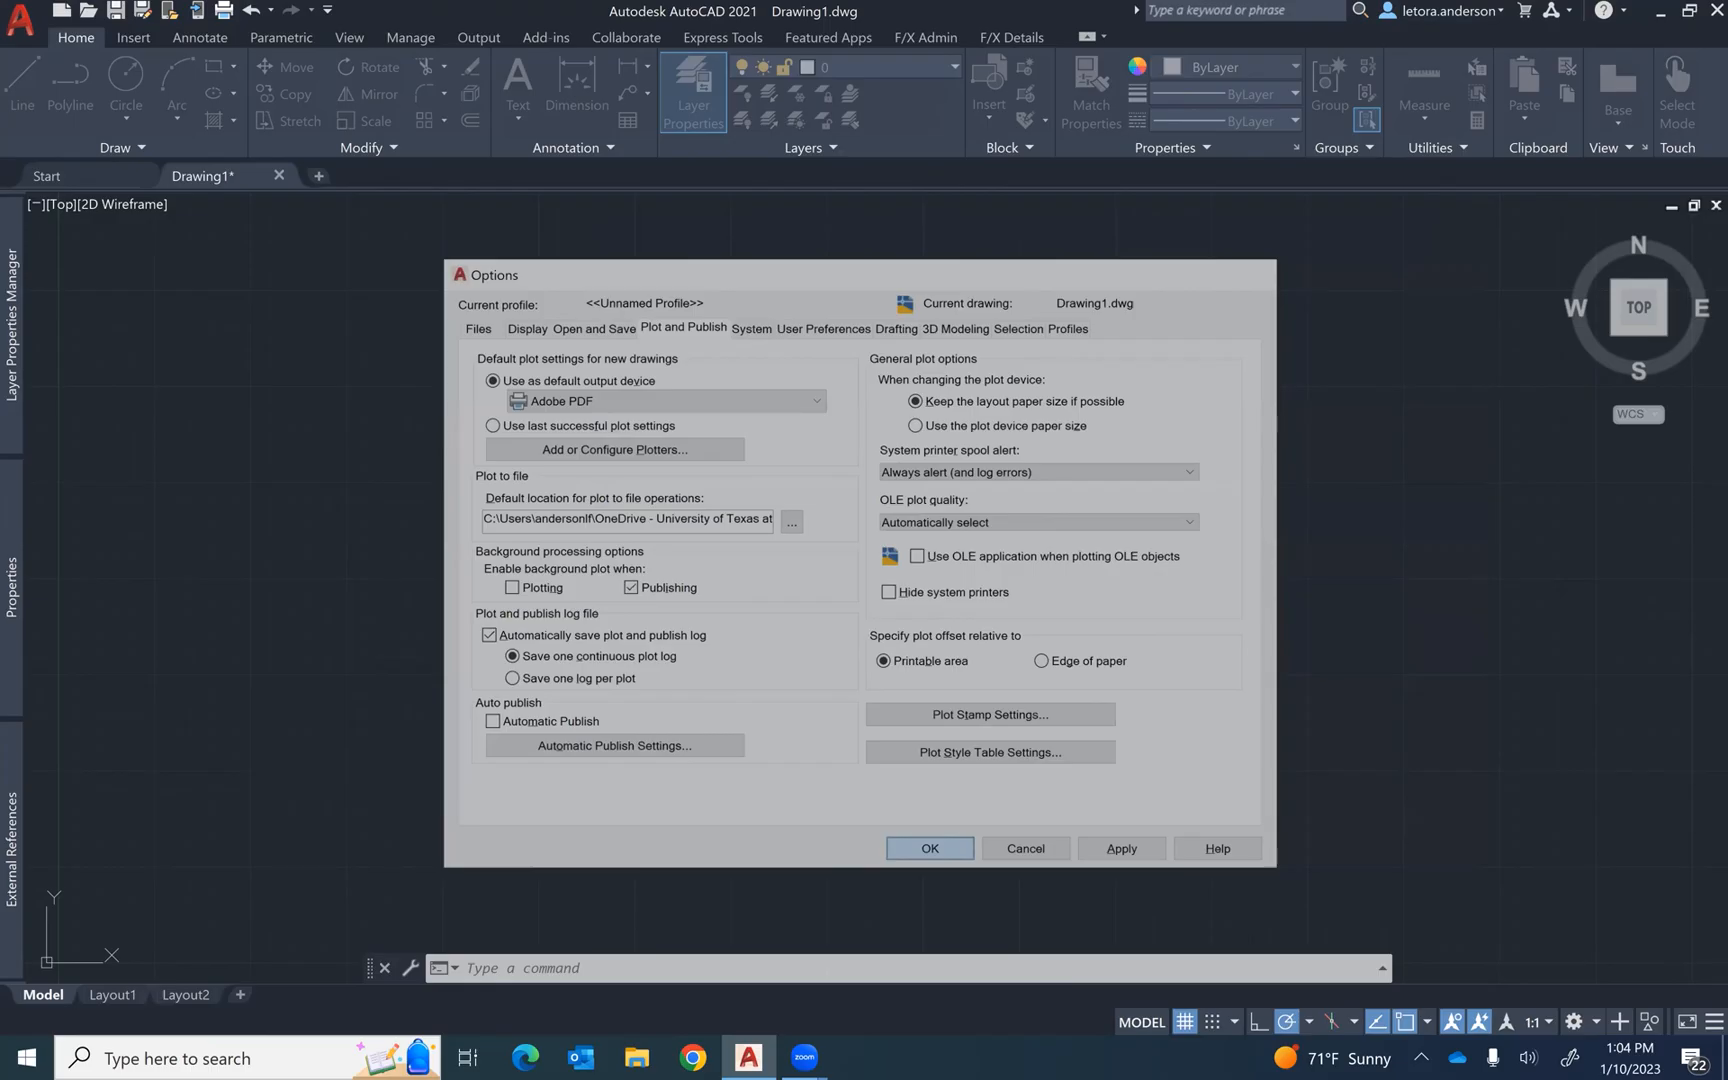
click(928, 847)
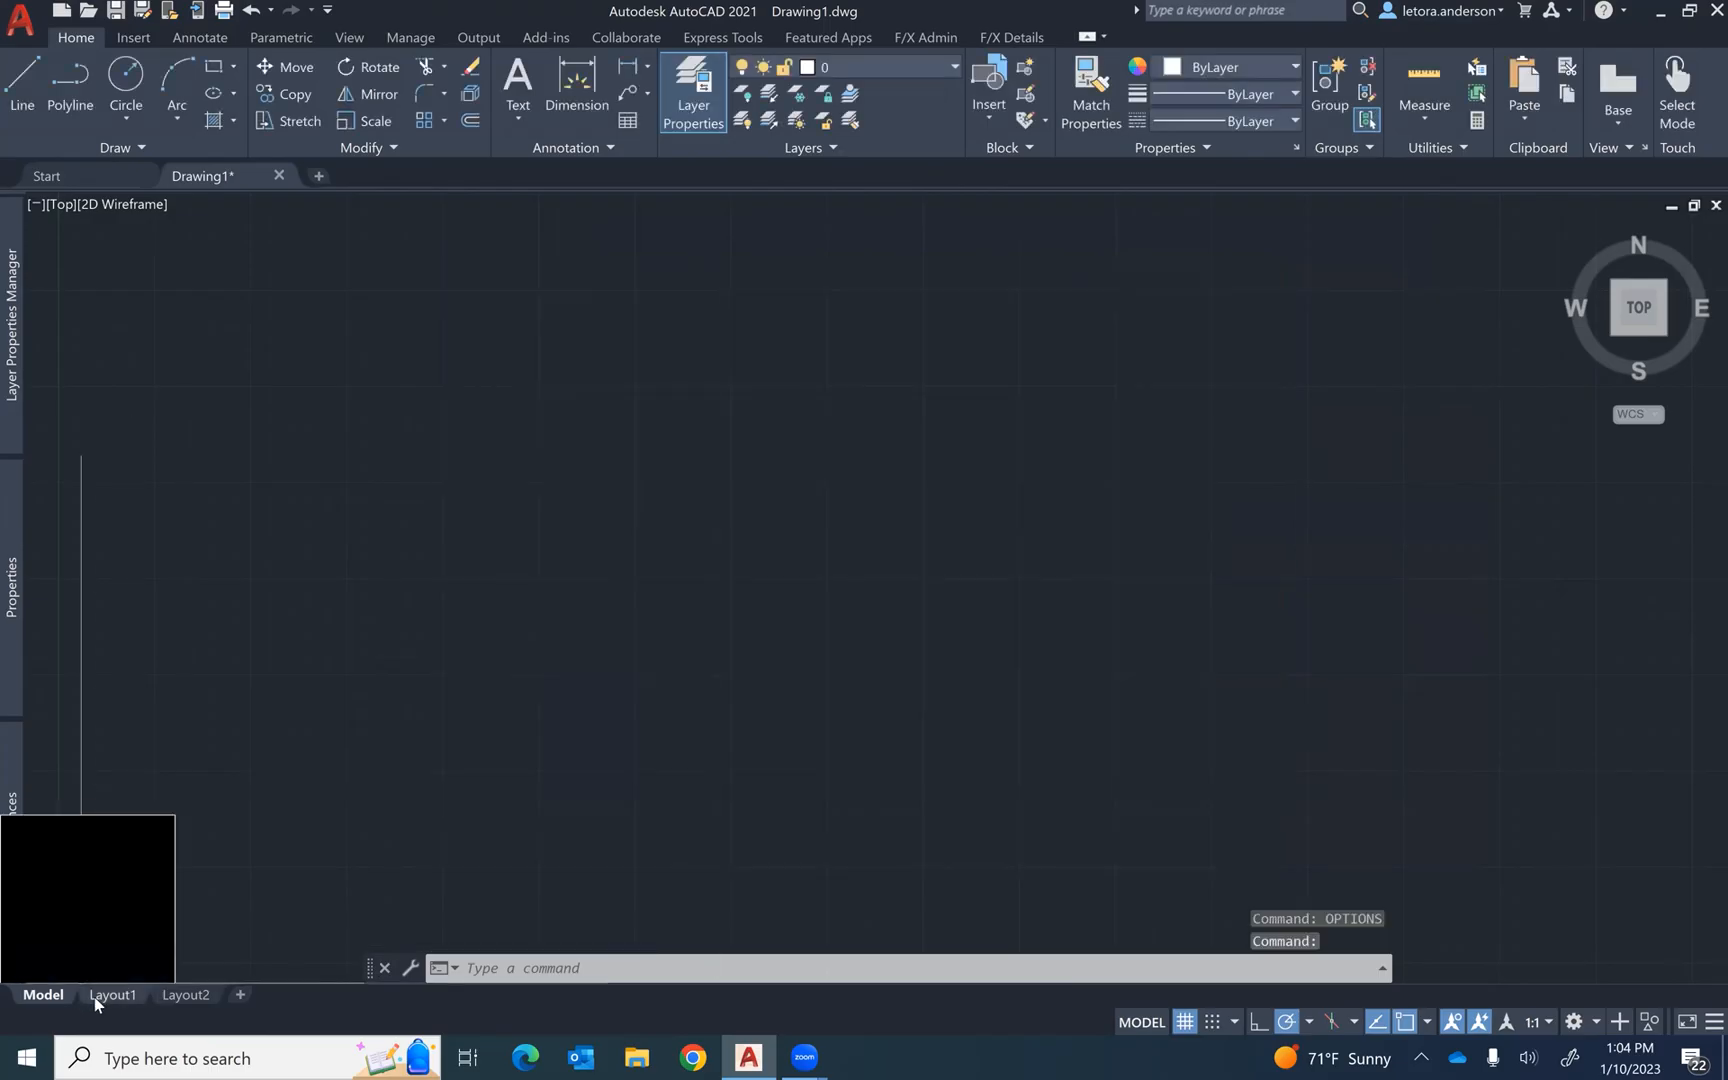
mouse_move(110, 994)
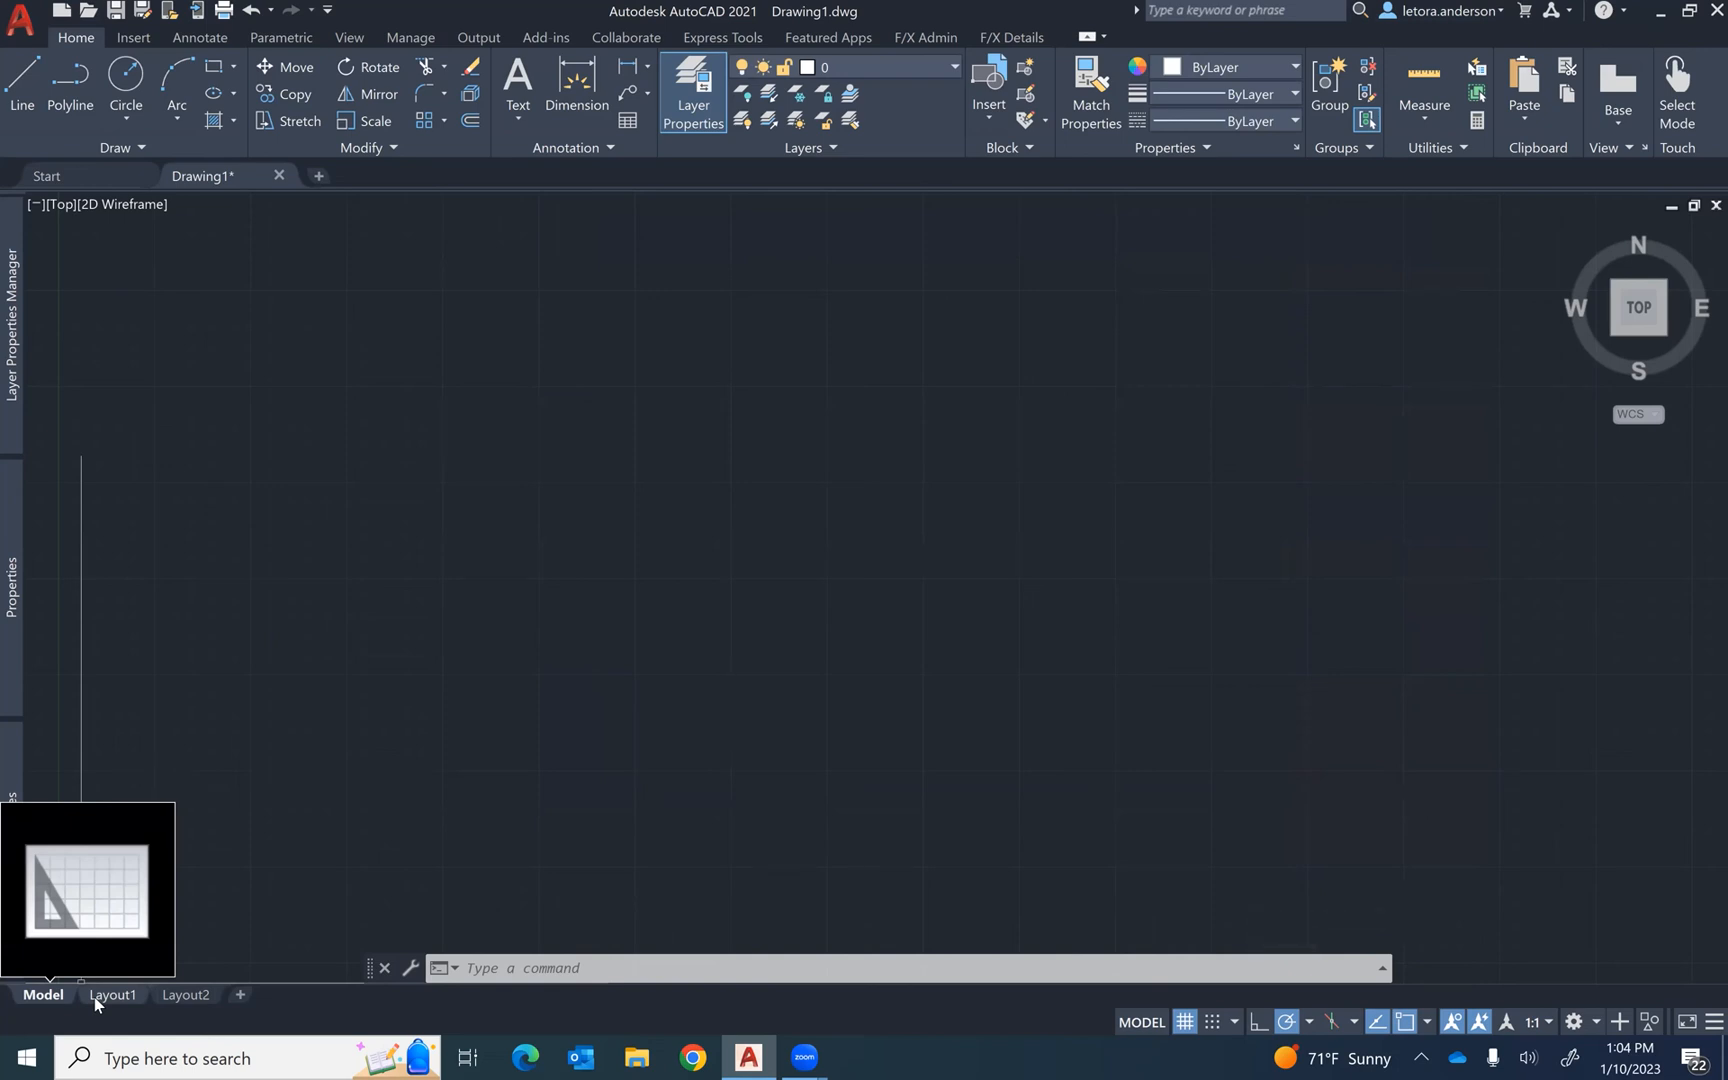
Step: Switch to Layout1 and open its Plot dialog from the tab's menu
click(111, 994)
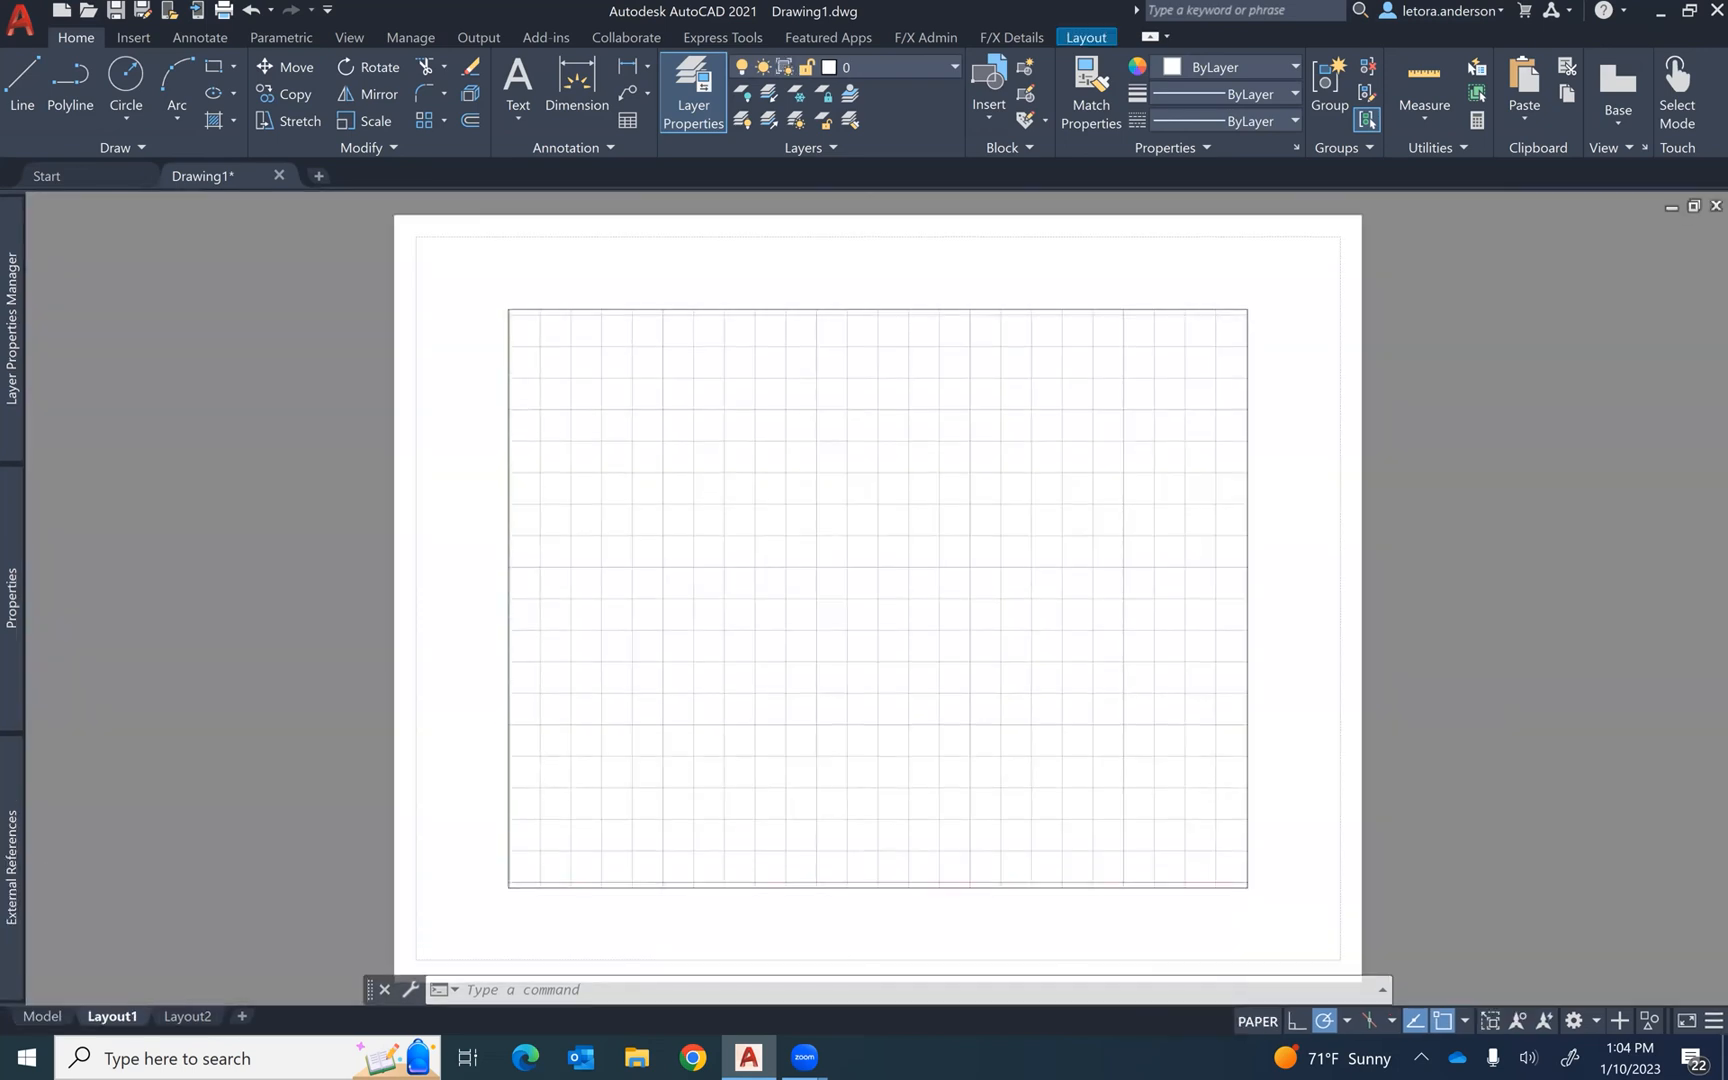
right_click(111, 1016)
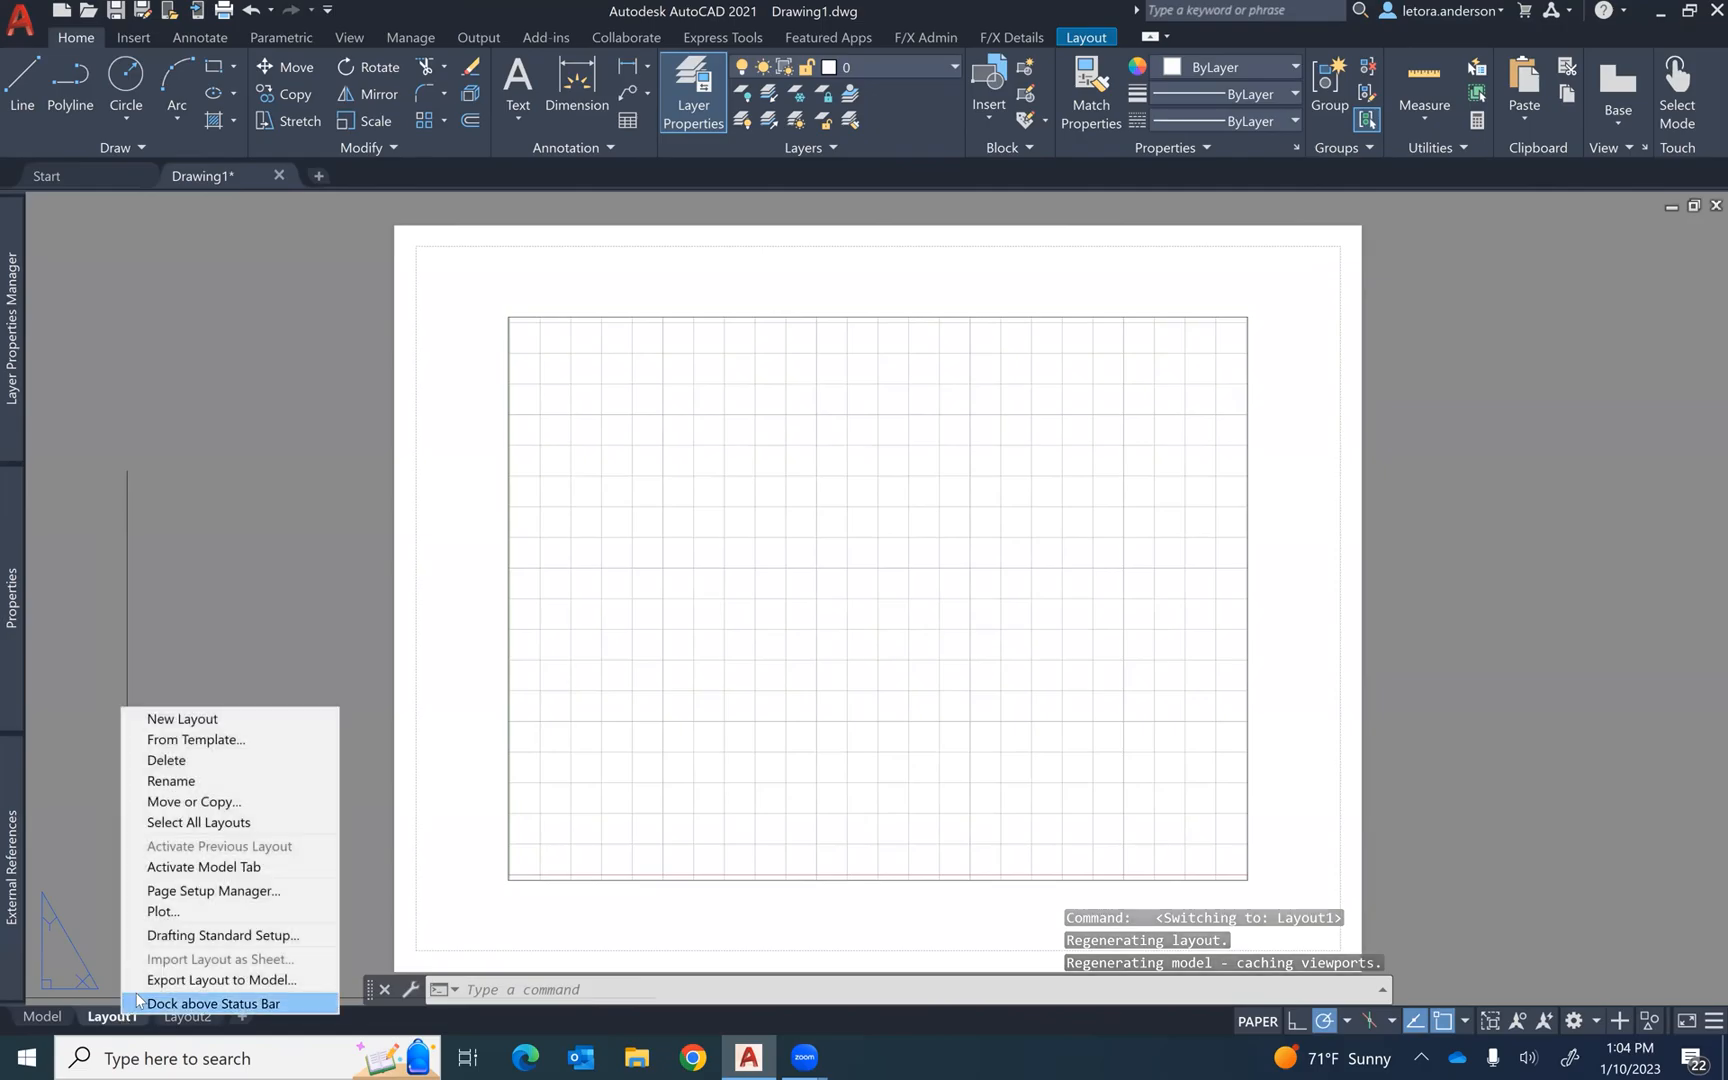
mouse_move(162, 911)
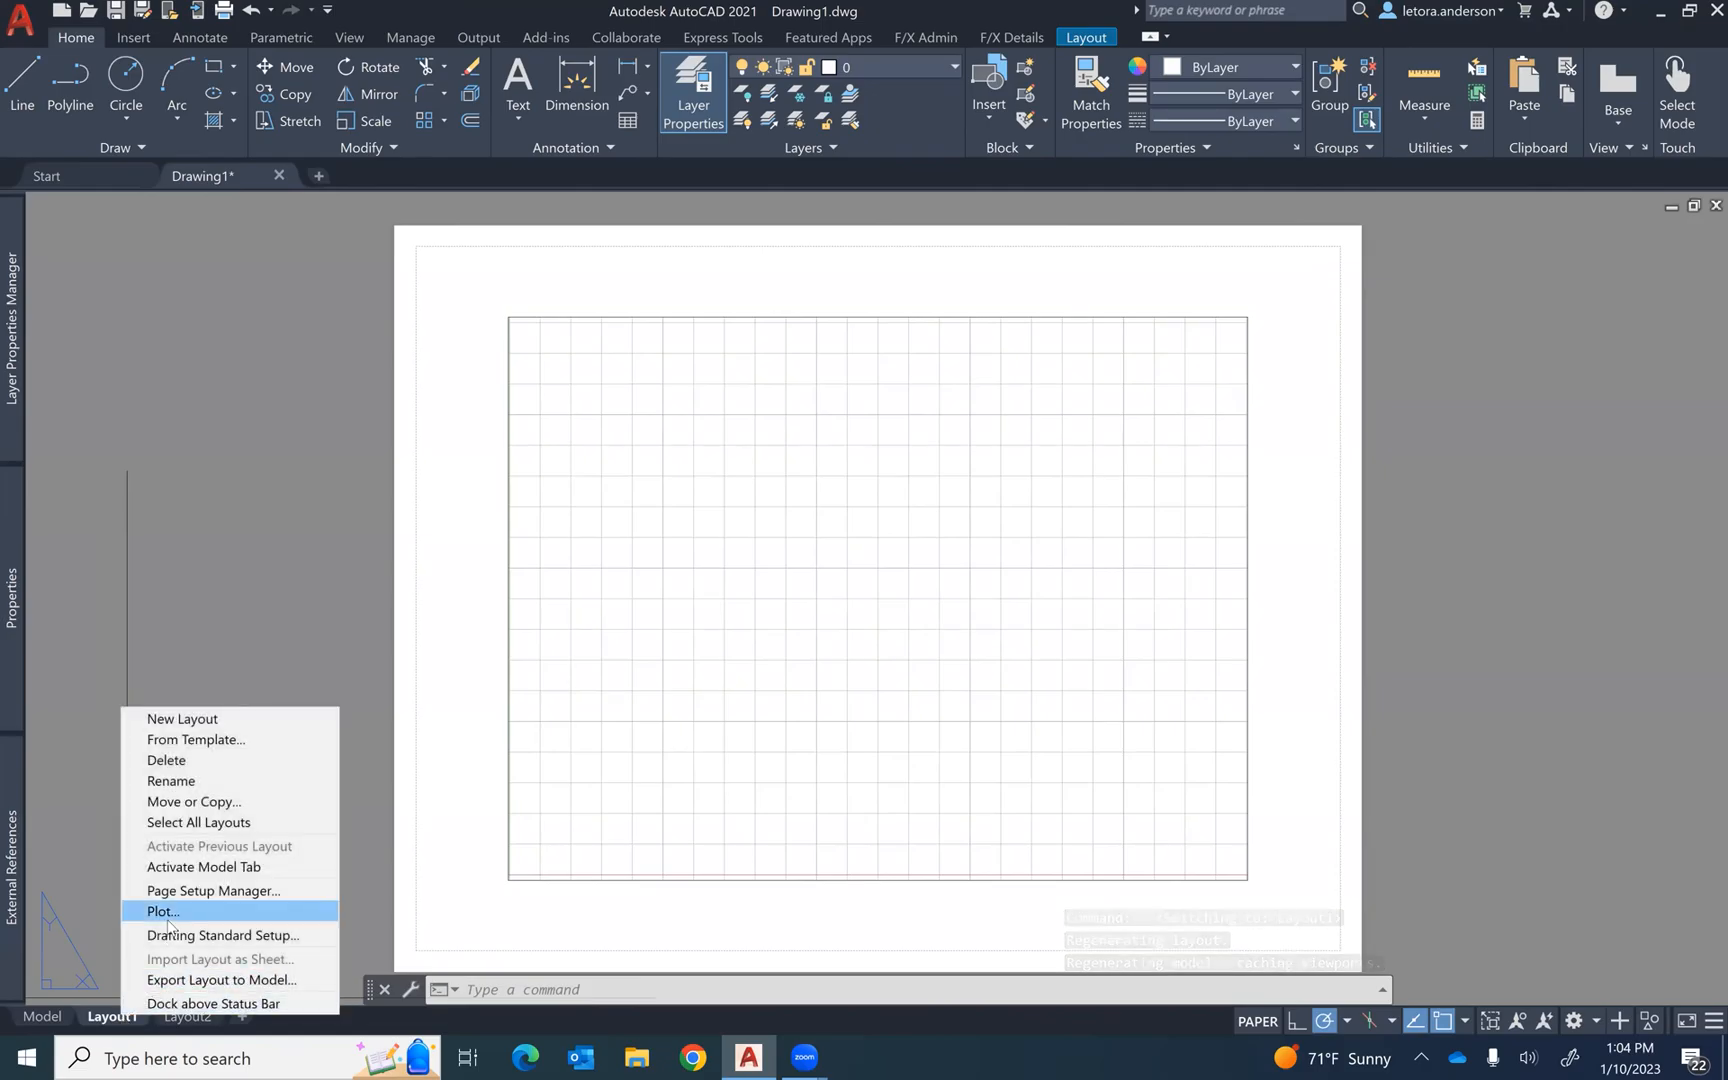
click(162, 911)
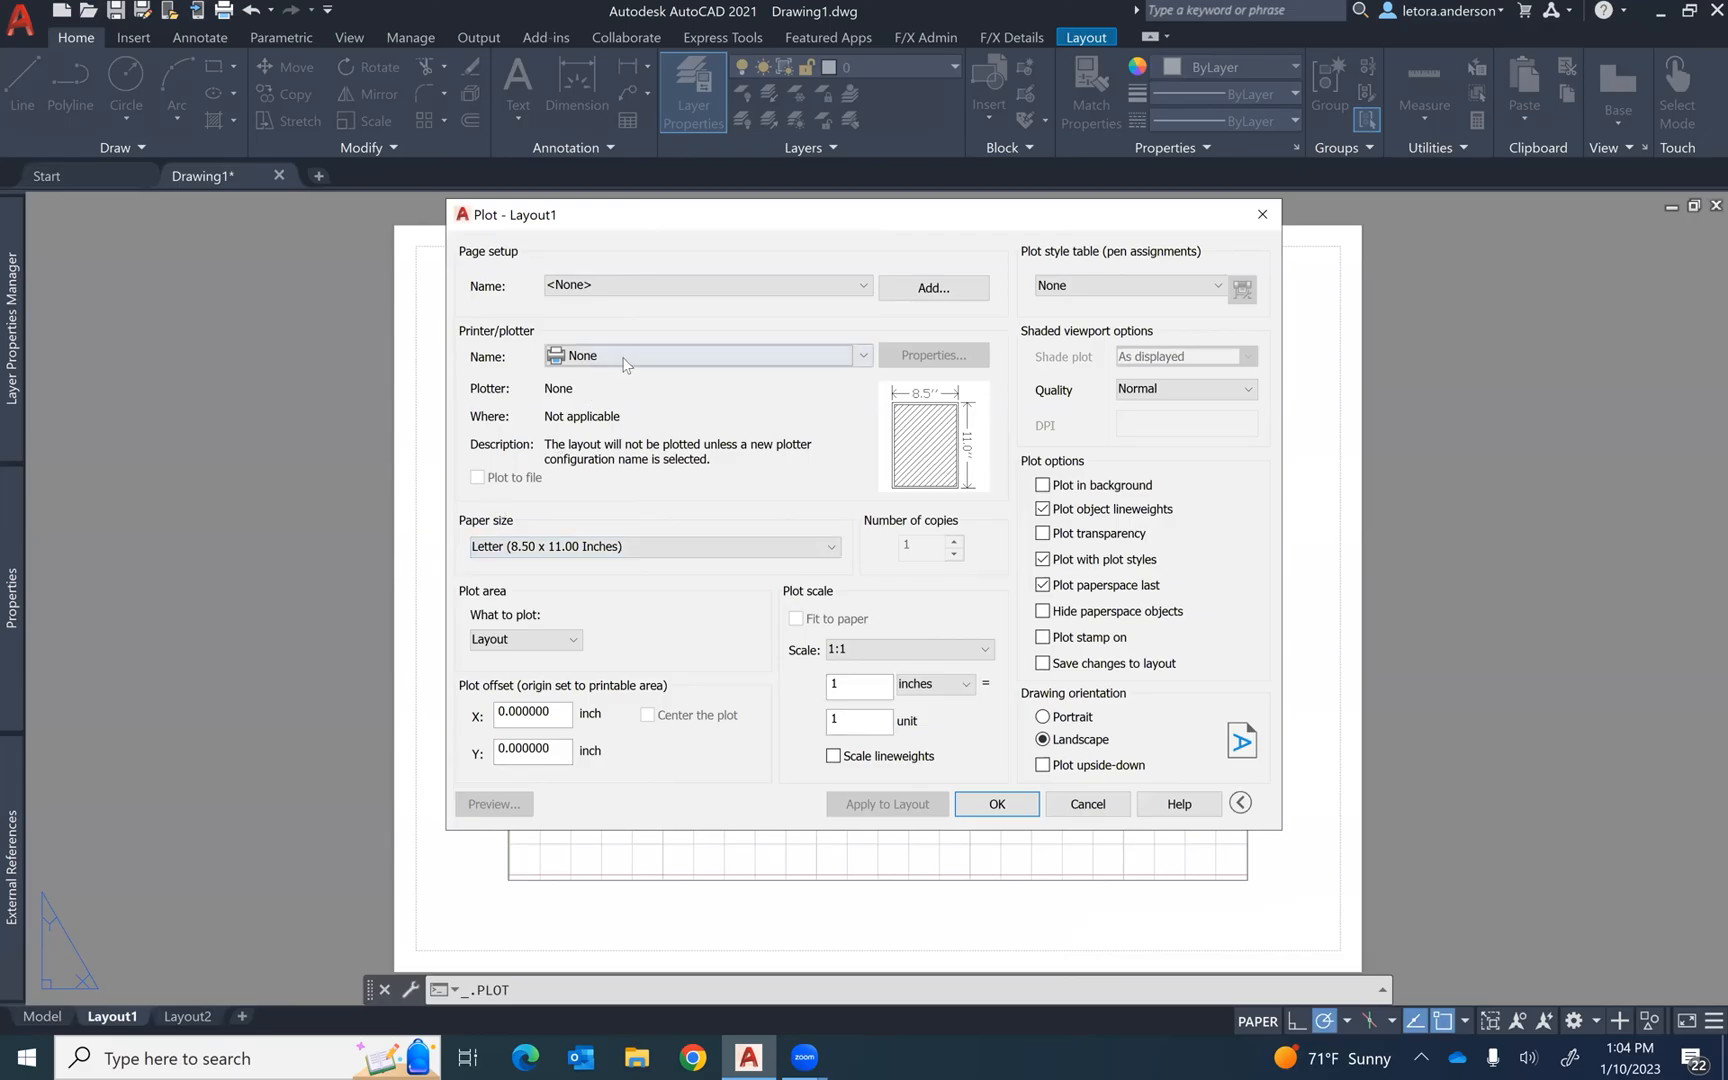
Step: Choose Adobe PDF as the Layout1 printer/plotter
click(863, 355)
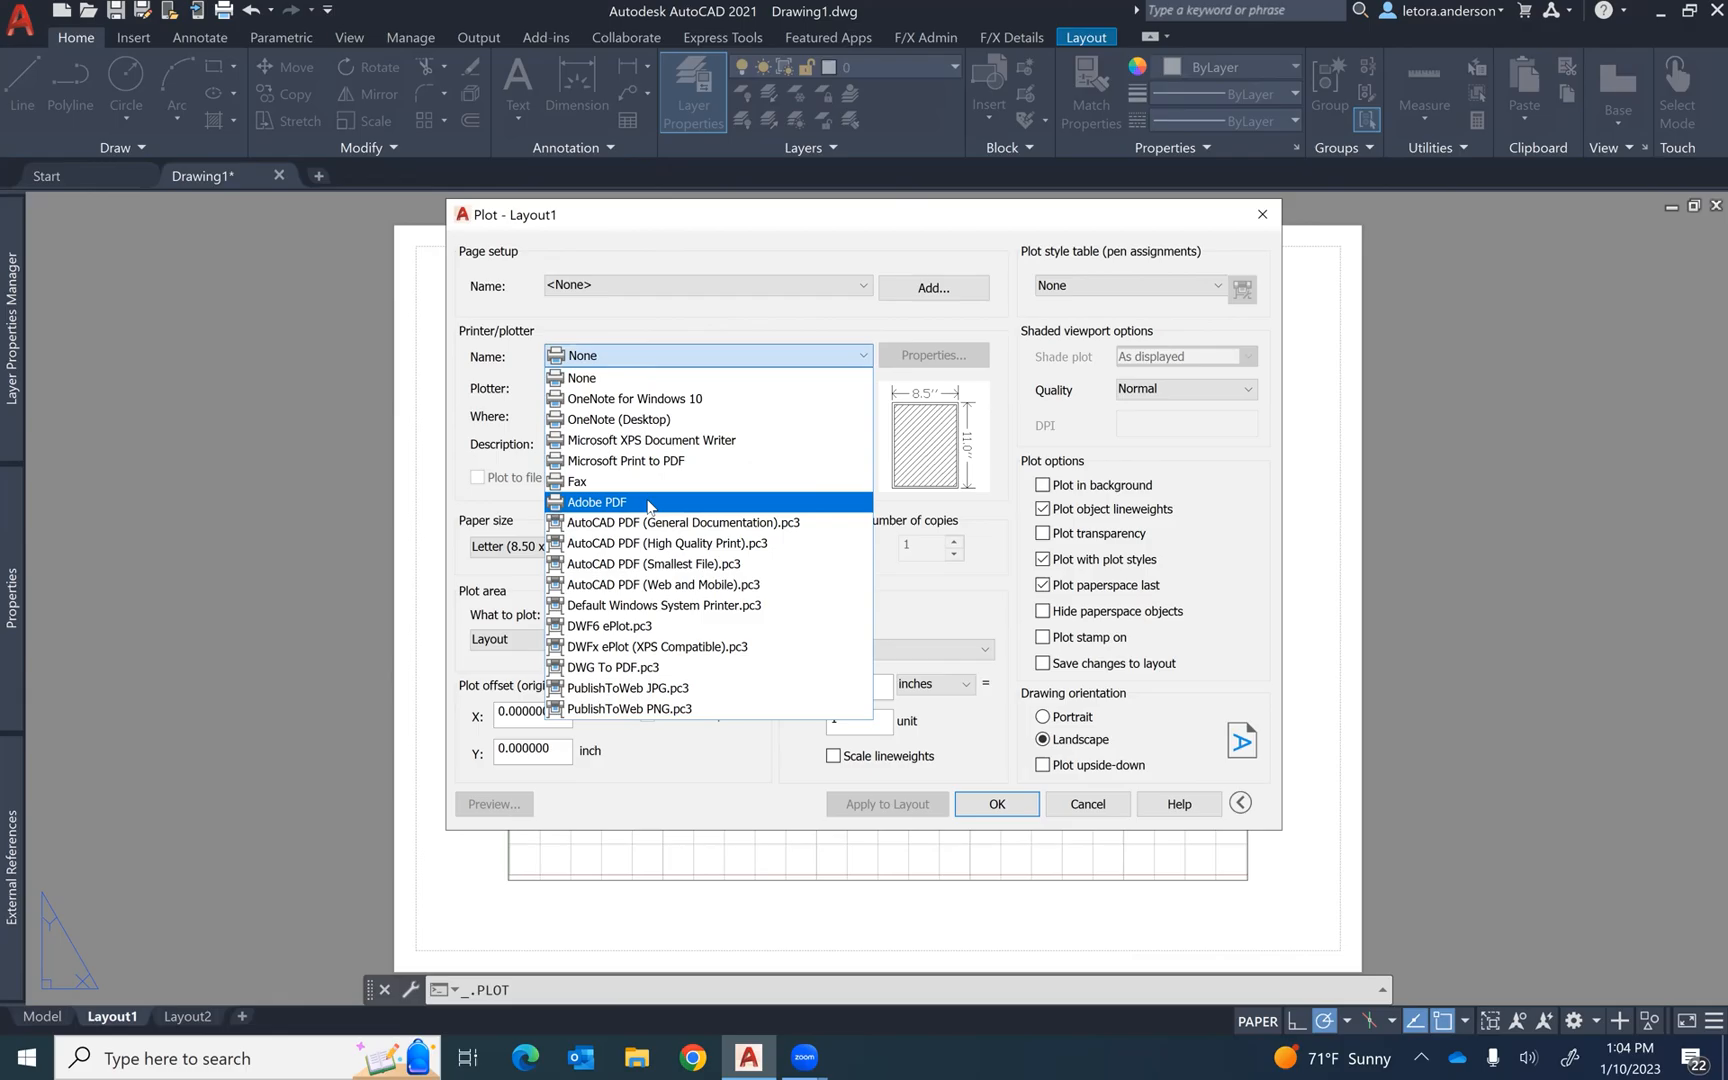
click(597, 503)
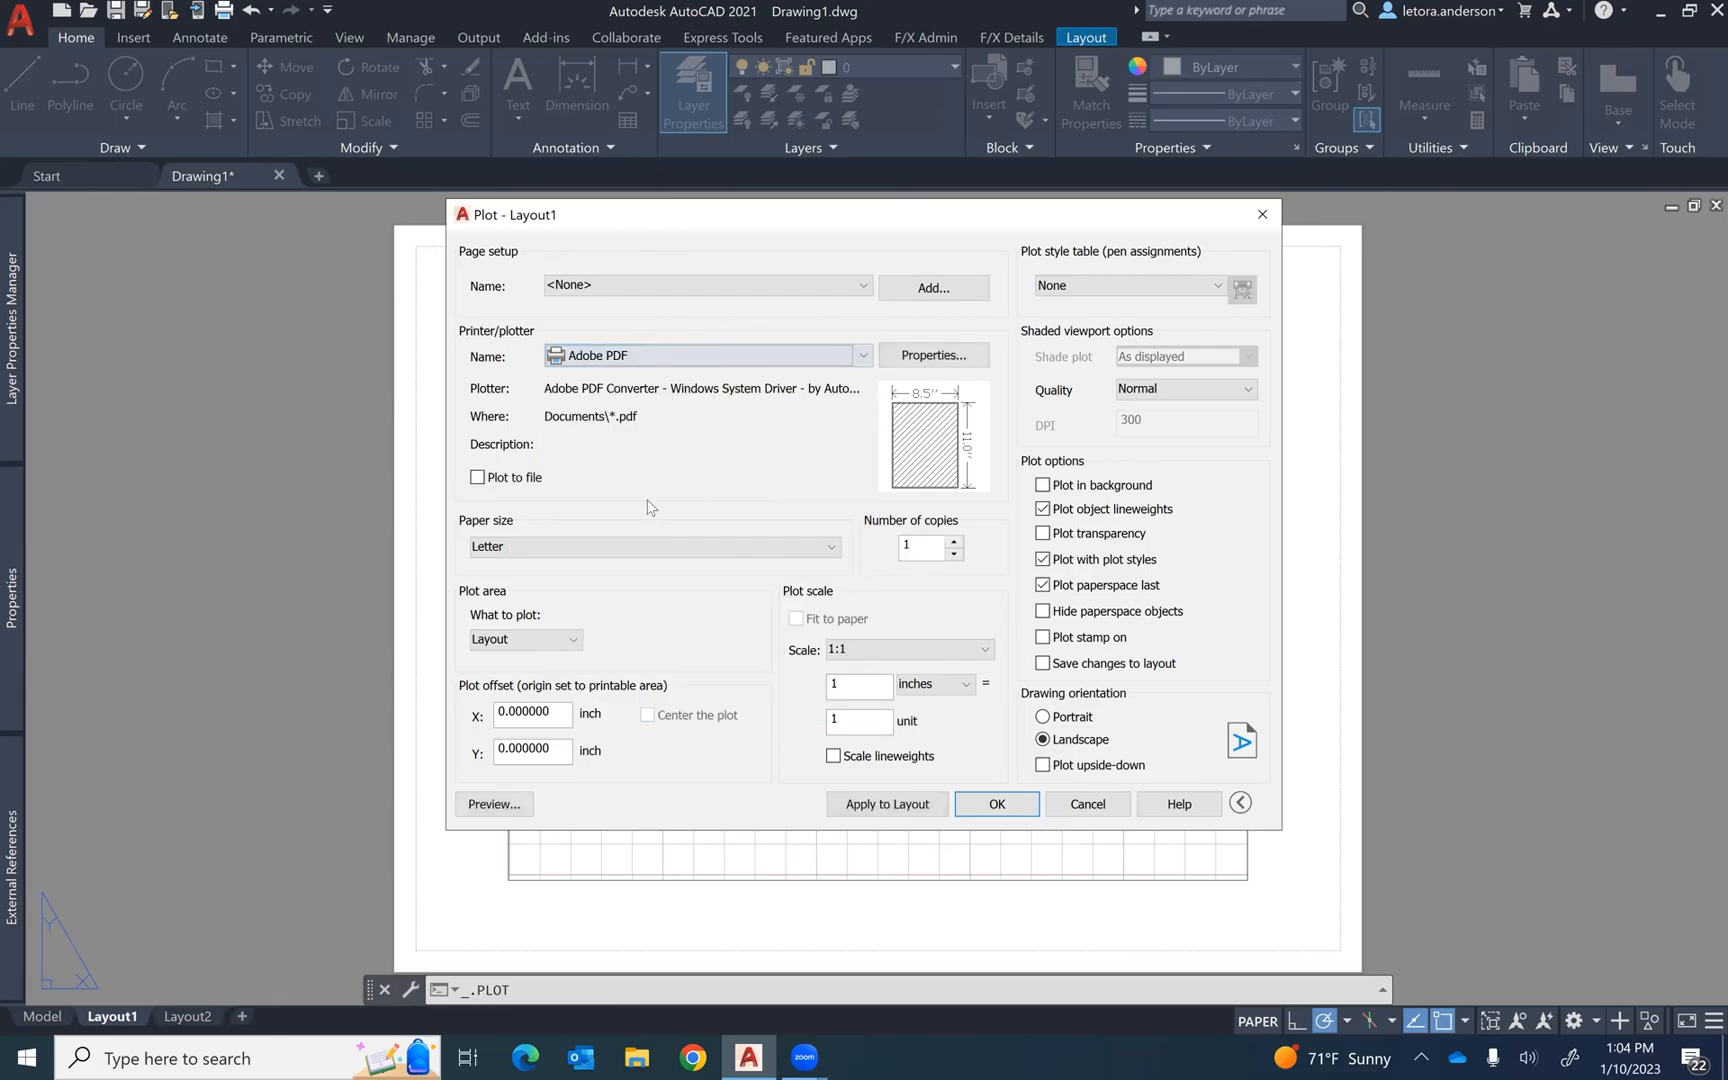